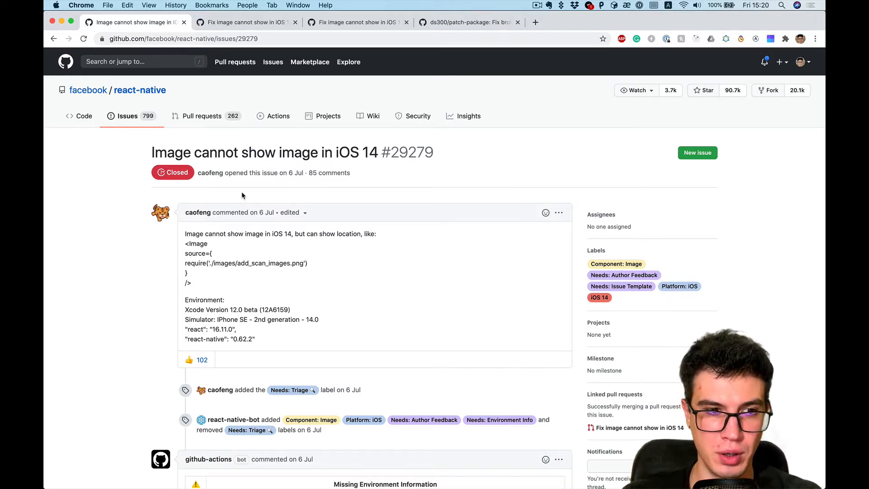
{"action": "mouse_move", "coordinate": [217, 185]}
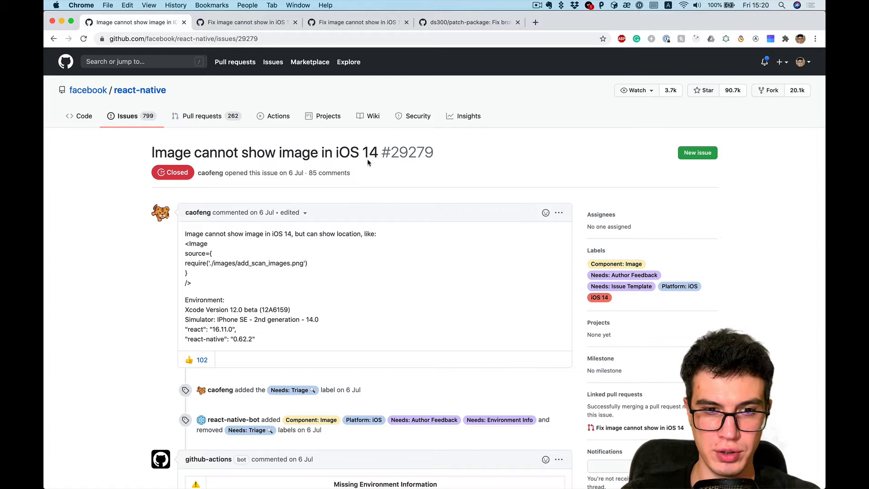
{"action": "mouse_move", "coordinate": [387, 222]}
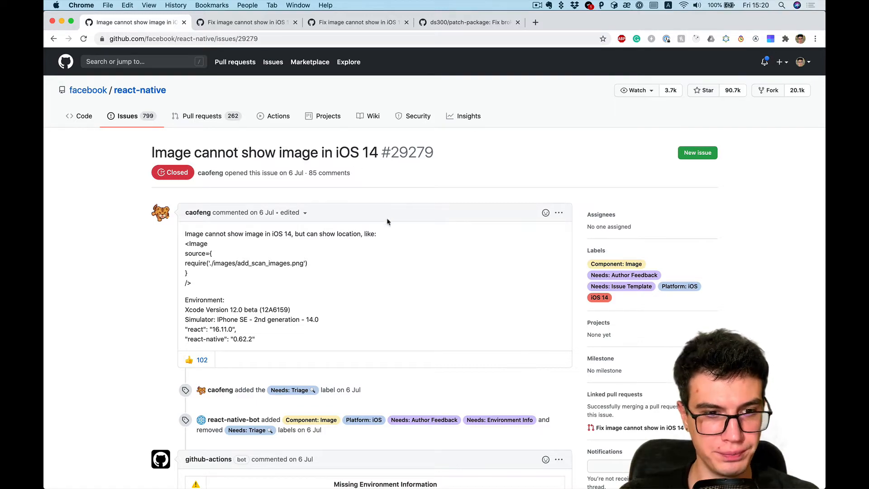
Scroll issue #29279 down to tomcheung's comment containing the displayLayer code fix.
{"action": "scroll", "scroll_direction": "down", "scroll_amount": 3}
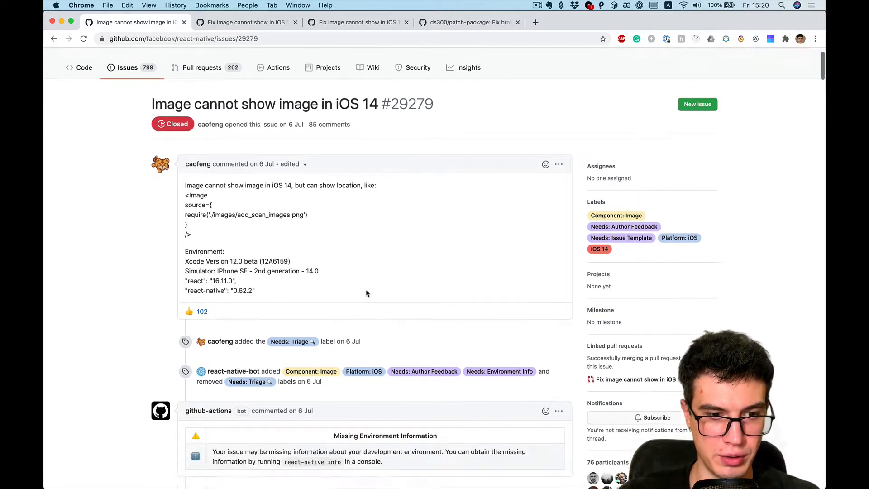
{"action": "scroll", "scroll_direction": "down", "scroll_amount": 3}
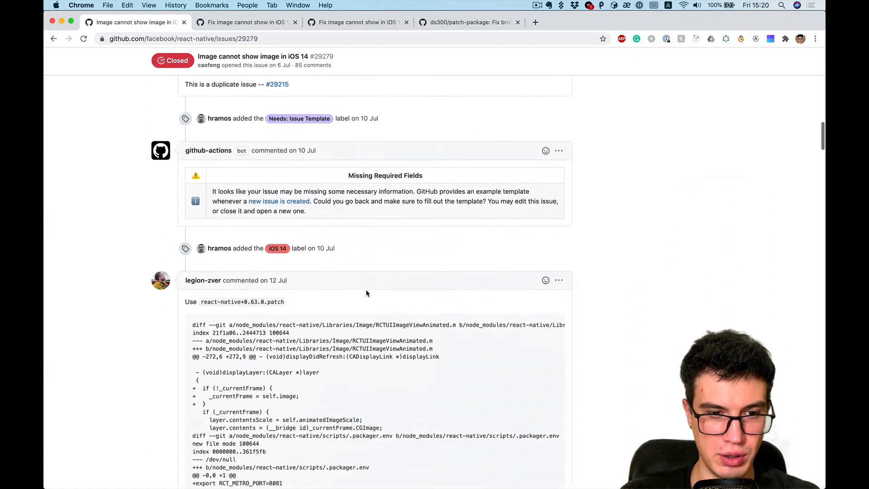
{"action": "scroll", "scroll_direction": "down", "scroll_amount": 3}
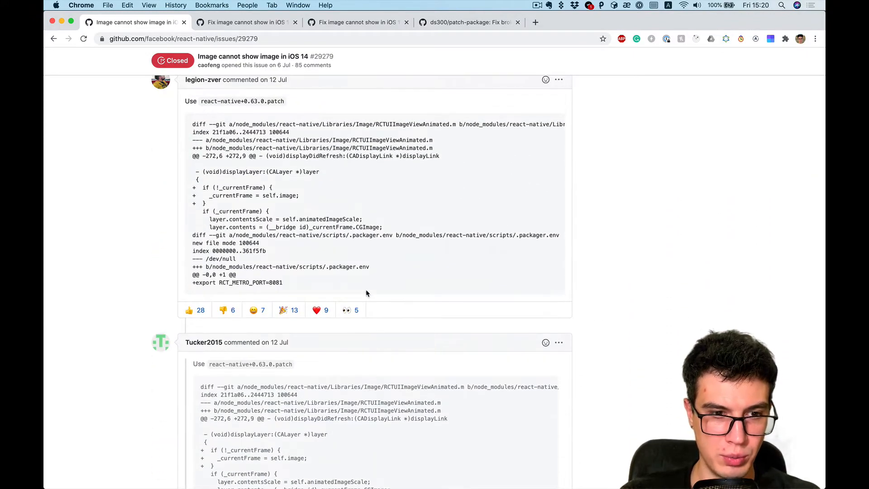
{"action": "scroll", "scroll_direction": "down", "scroll_amount": 3}
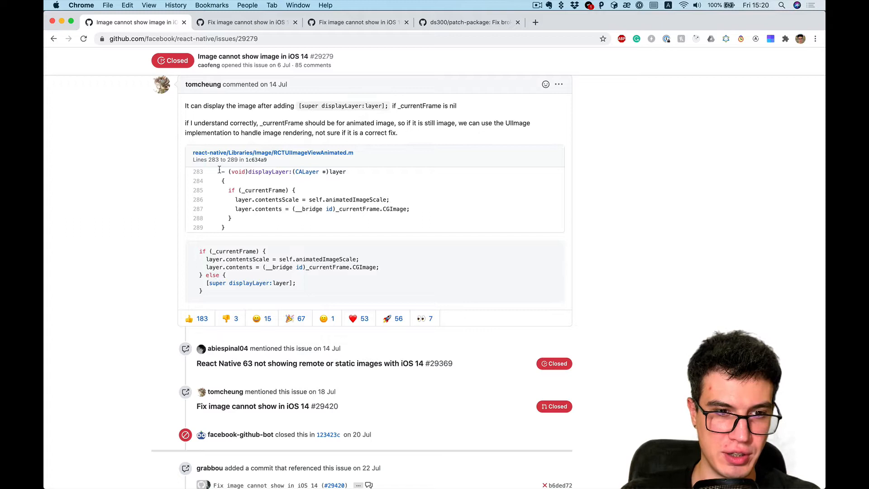
{"action": "mouse_move", "coordinate": [273, 152]}
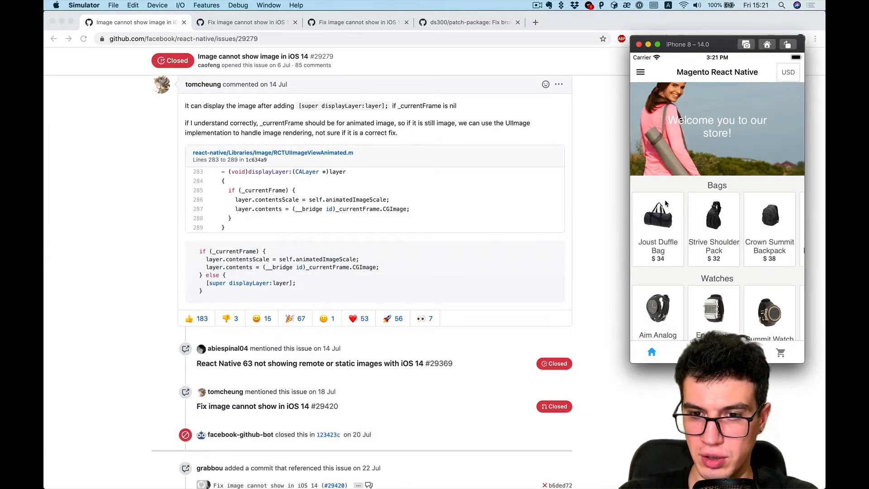
Check the store app's missing product images in Simulator, then select the fix's else branch.
{"action": "left_click", "coordinate": [657, 214]}
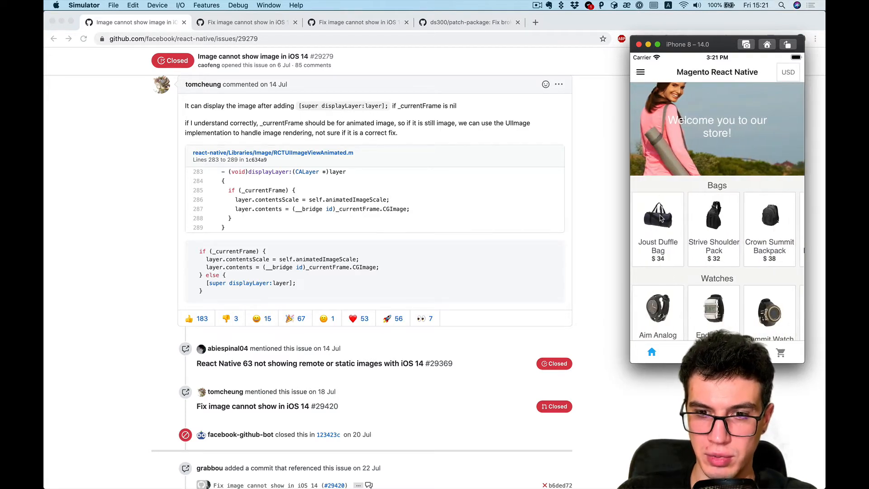
{"action": "left_click", "coordinate": [656, 214]}
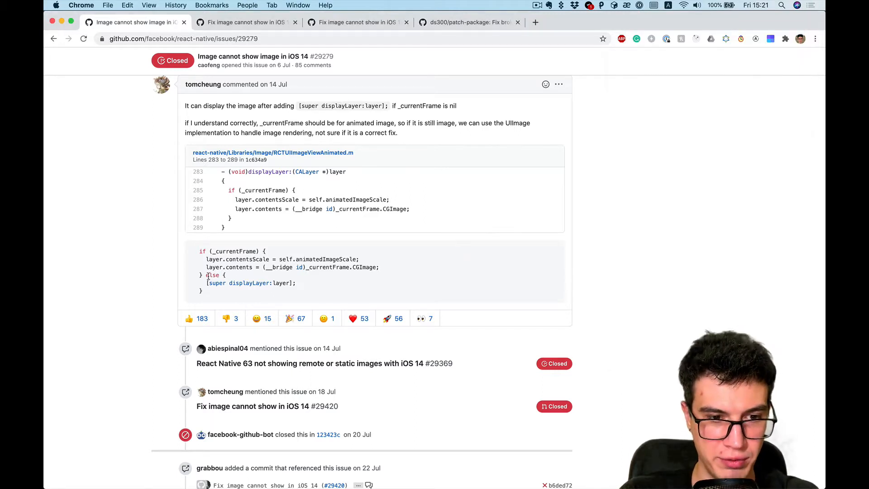
{"action": "mouse_move", "coordinate": [361, 190]}
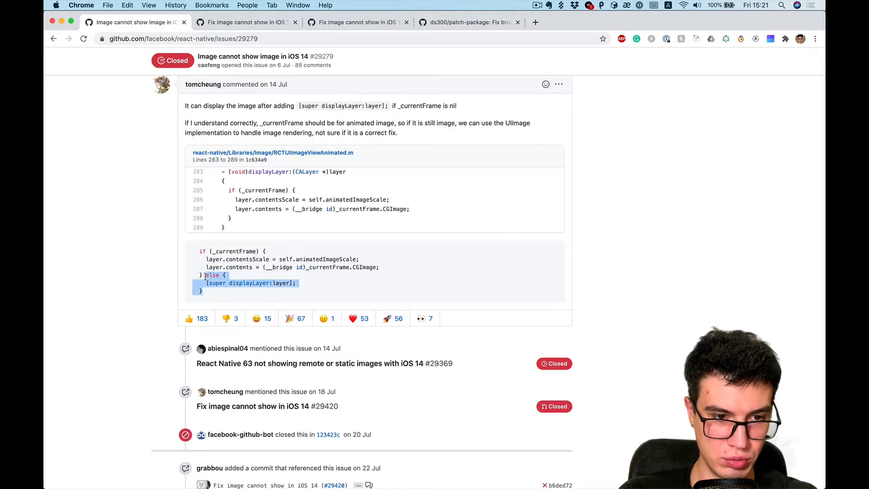
Open node_modules/react-native/Libraries/Image/RCTUIImageViewAnimated.m in WebStorm and scroll to displayLayer.
{"action": "key", "text": "Cmd+Tab"}
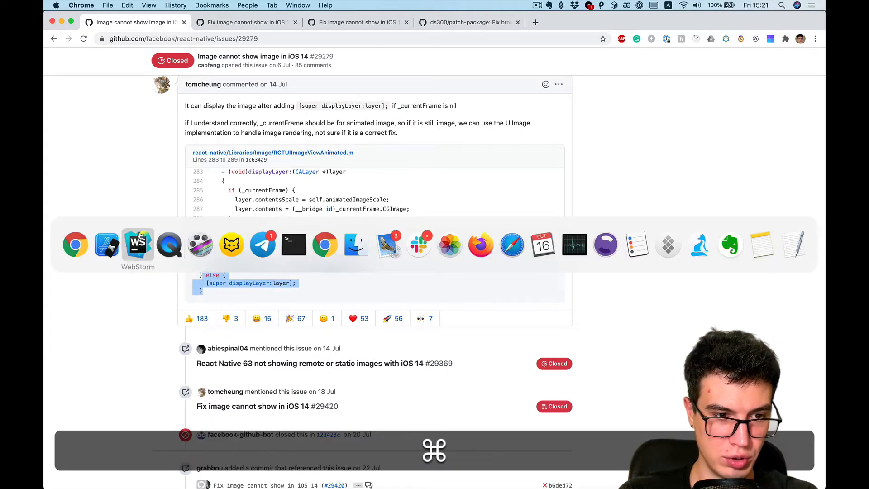
{"action": "left_click", "coordinate": [138, 244]}
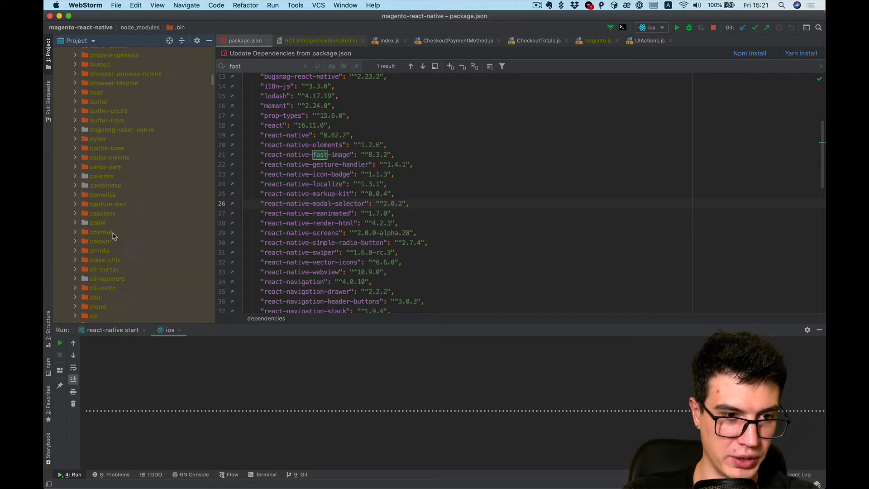
{"action": "scroll", "scroll_direction": "down", "scroll_amount": 3}
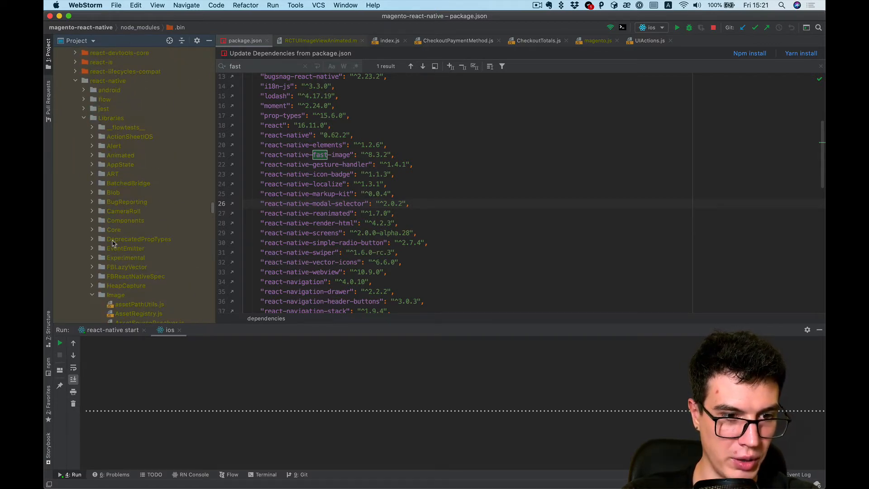
{"action": "scroll", "scroll_direction": "down", "scroll_amount": 3}
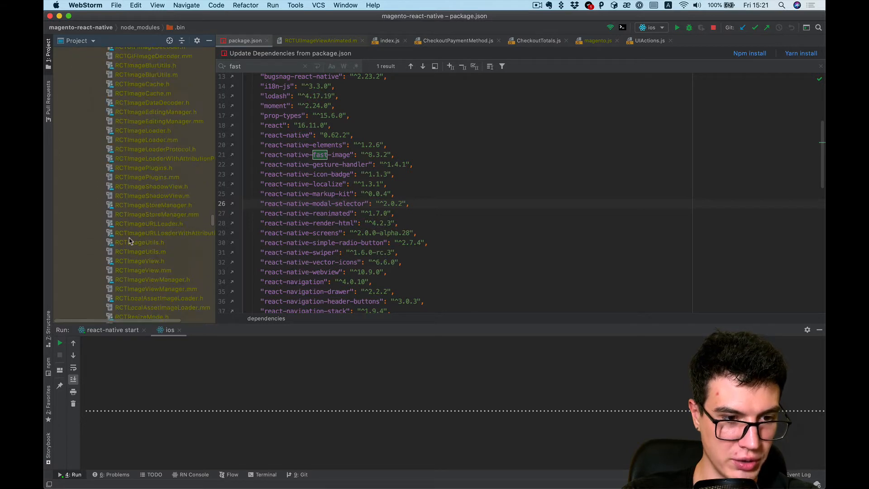
{"action": "scroll", "scroll_direction": "down", "scroll_amount": 3}
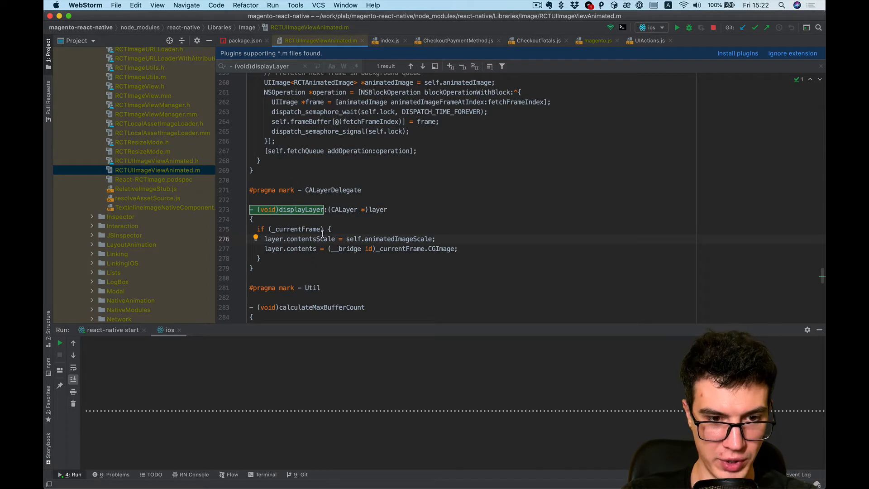
Paste else { [super displayLayer:layer]; } after the if block's closing brace.
{"action": "key", "text": "cmd+v"}
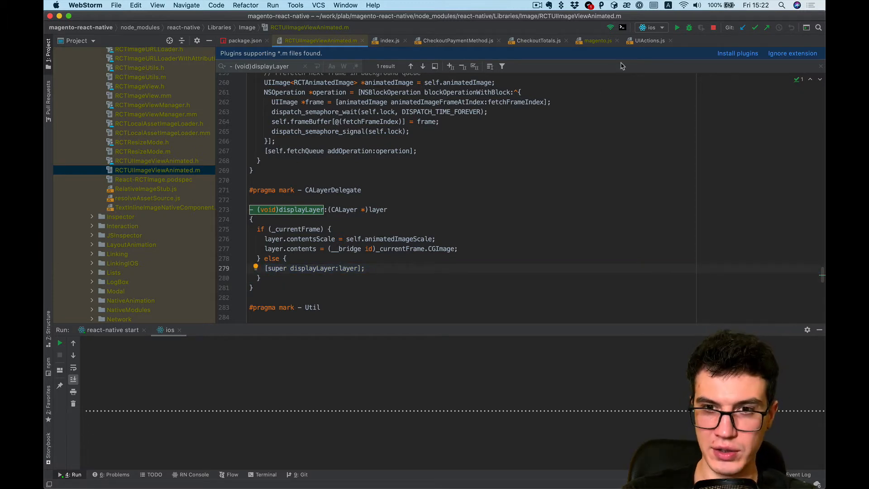
{"action": "mouse_move", "coordinate": [676, 28]}
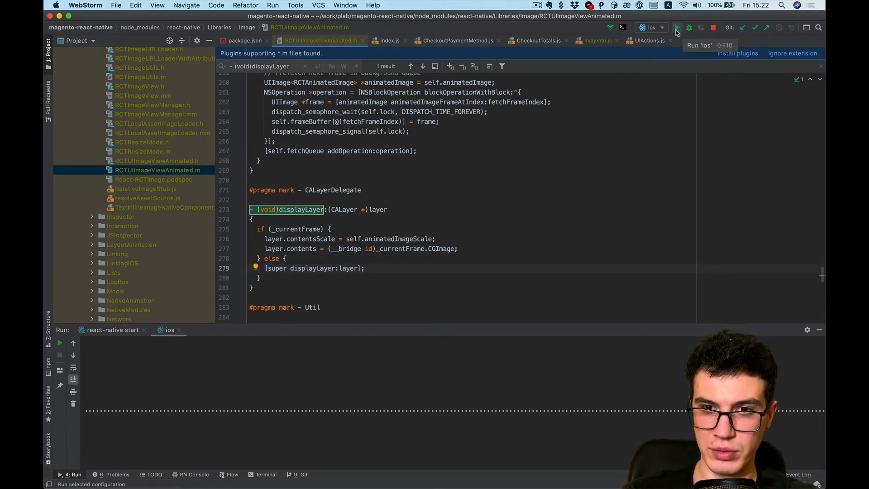
Rebuild with Run 'ios' and confirm the Joust Duffle Bag product image now shows.
{"action": "left_click", "coordinate": [676, 27]}
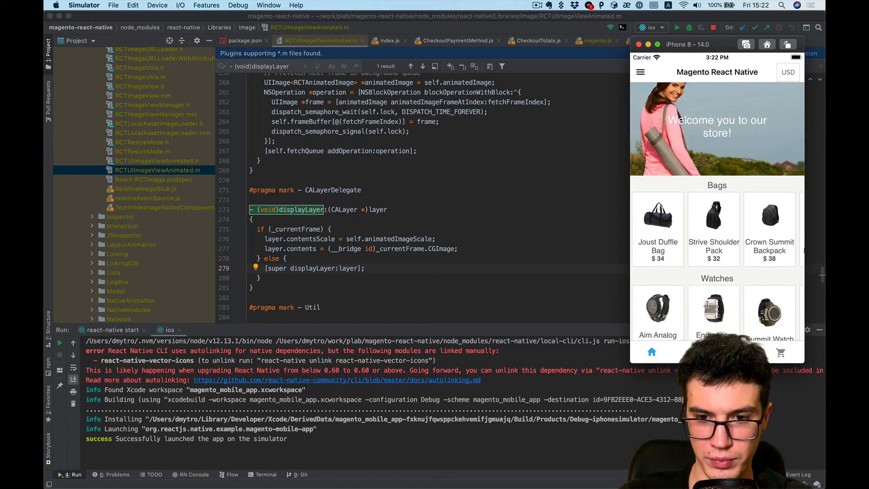
{"action": "left_click", "coordinate": [657, 215]}
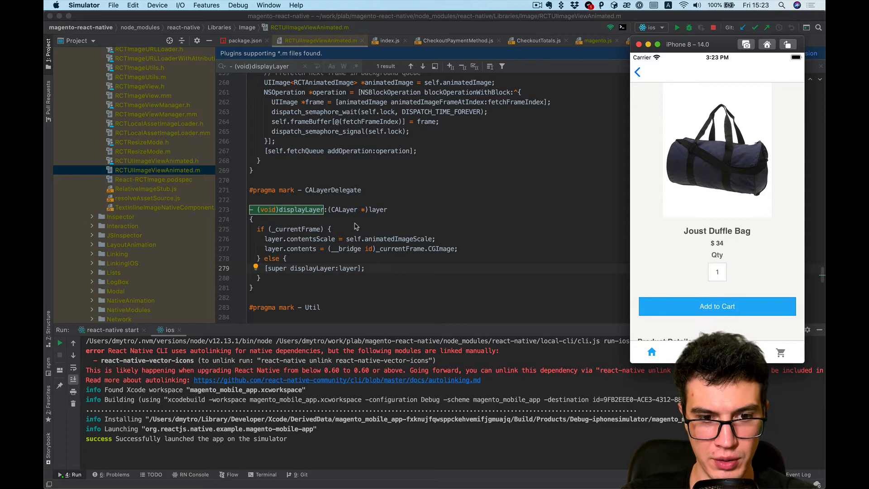
{"action": "mouse_move", "coordinate": [360, 244]}
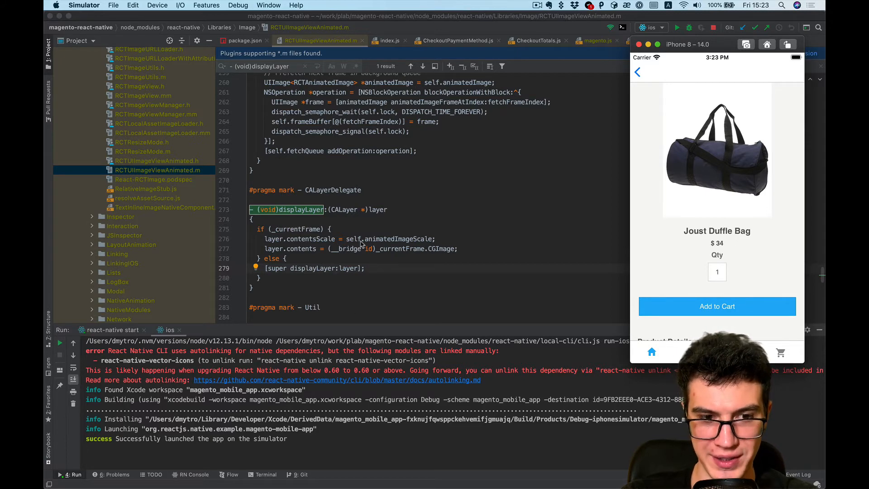
{"action": "key", "text": "cmd+tab"}
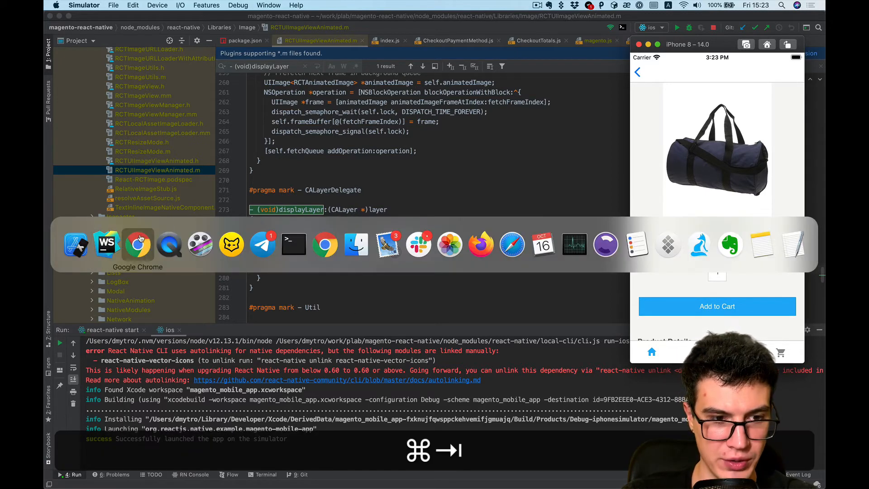
On patch-package's GitHub README, select the "postinstall": "patch-package" set-up line.
{"action": "left_click", "coordinate": [137, 245]}
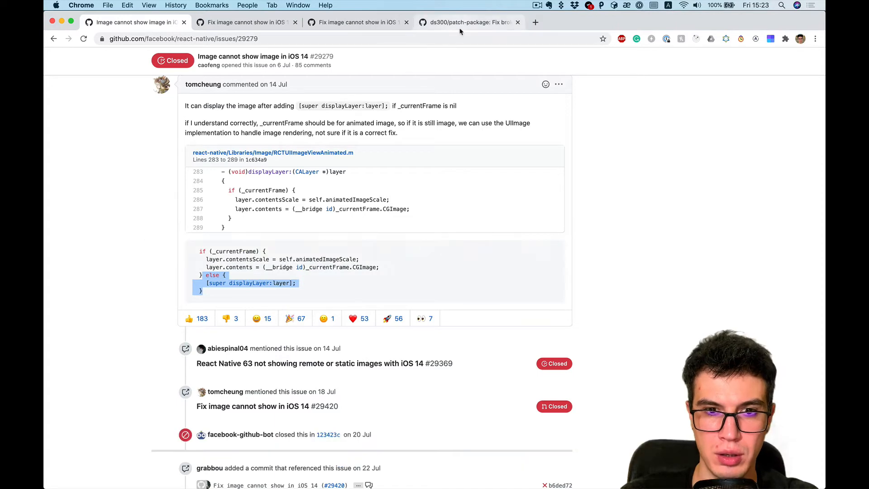
{"action": "left_click", "coordinate": [469, 22]}
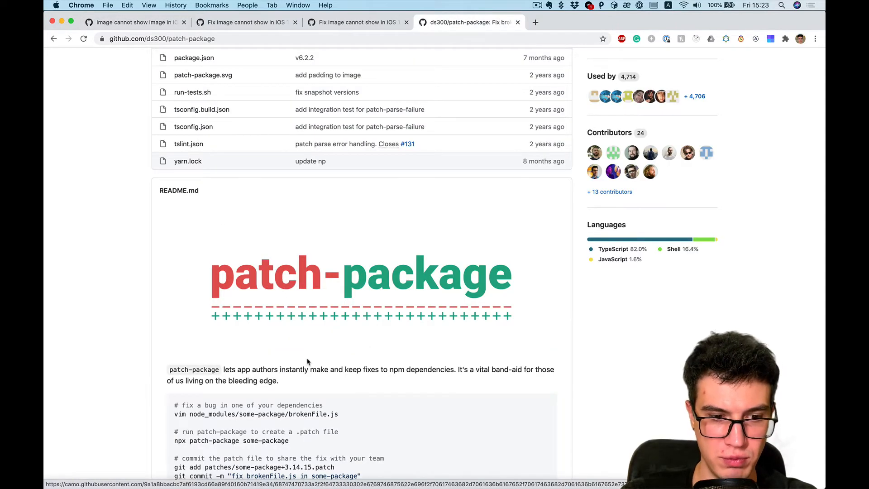
{"action": "scroll", "scroll_direction": "down", "scroll_amount": 3}
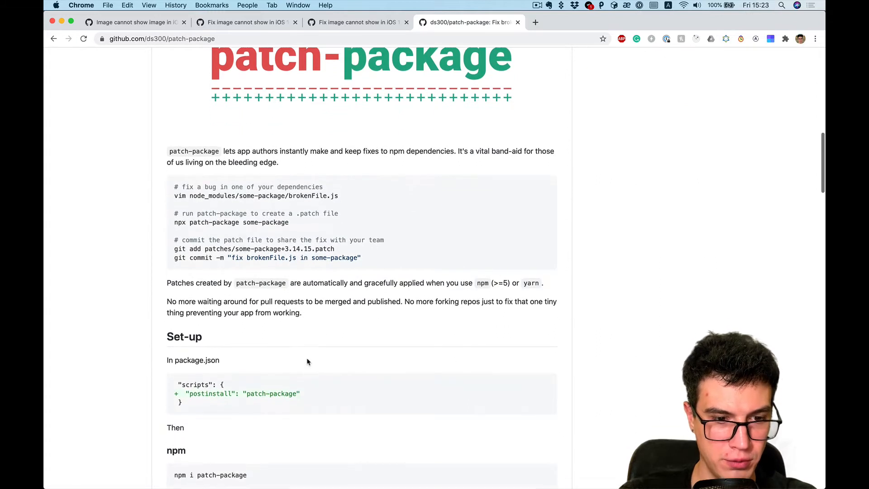
{"action": "scroll", "scroll_direction": "down", "scroll_amount": 3}
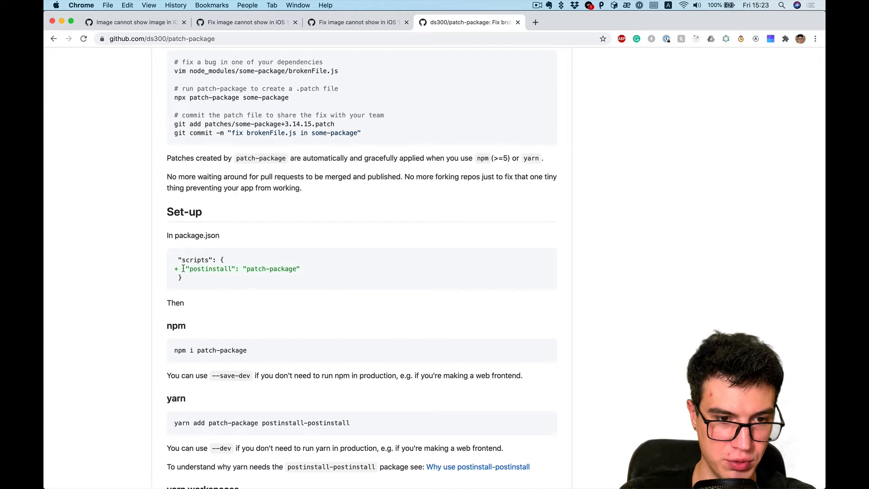
{"action": "left_click_drag", "start_coordinate": [186, 269], "coordinate": [299, 269]}
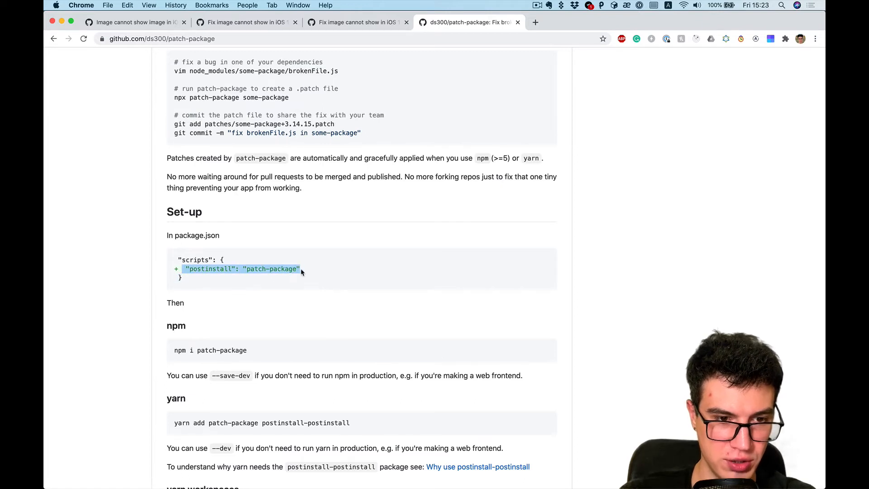
{"action": "key", "text": "cmd+tab"}
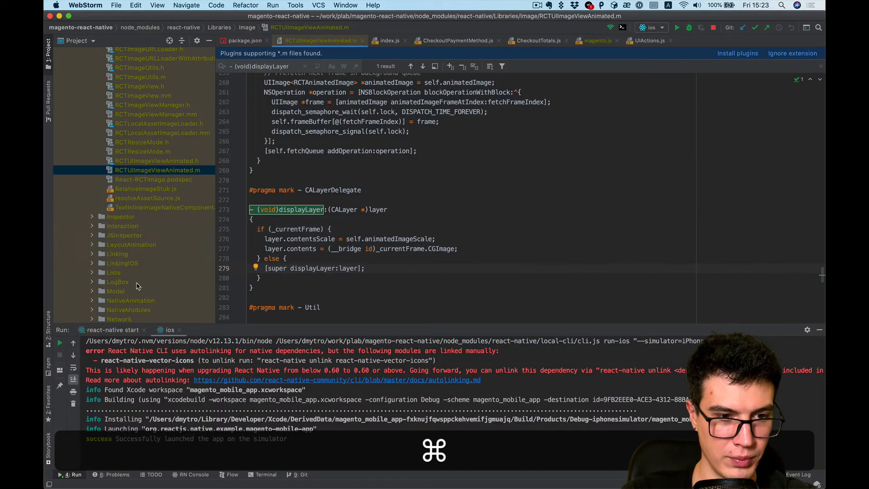
Add "postinstall": "patch-package" after the storybook script in package.json.
{"action": "type", "text": "packa"}
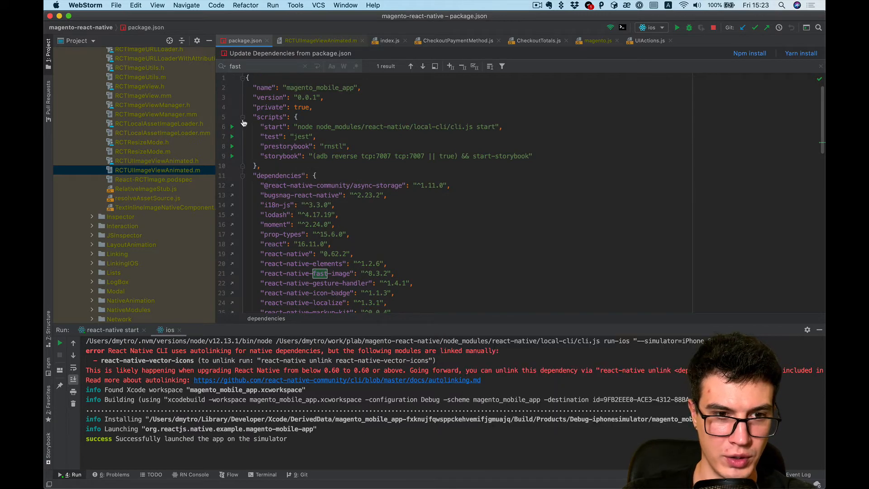
{"action": "key", "text": "enter"}
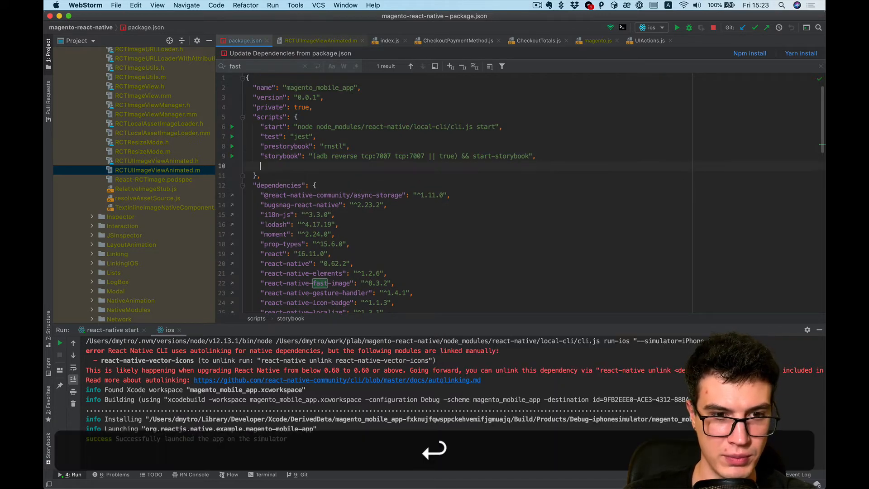
{"action": "type", "text": "\"postinstall\": \"patch-package\""}
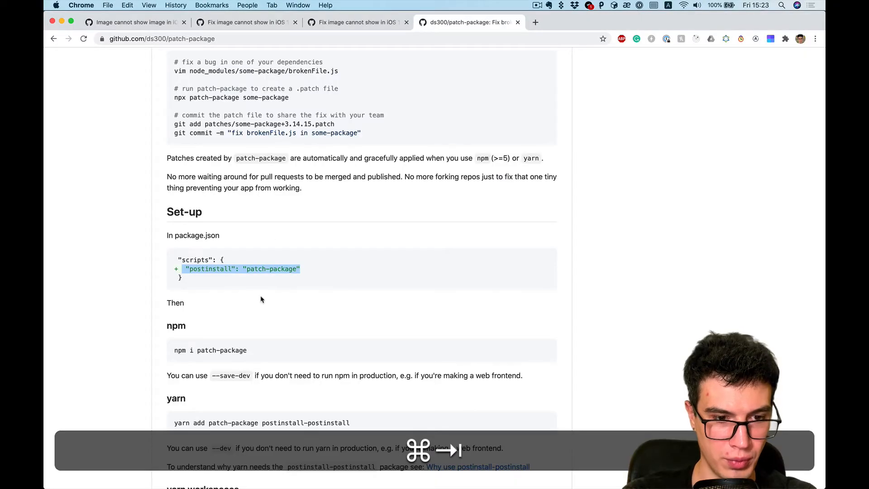
Copy the 'yarn add patch-package postinstall-postinstall' command from the README's yarn section.
{"action": "scroll", "scroll_direction": "down", "scroll_amount": 3}
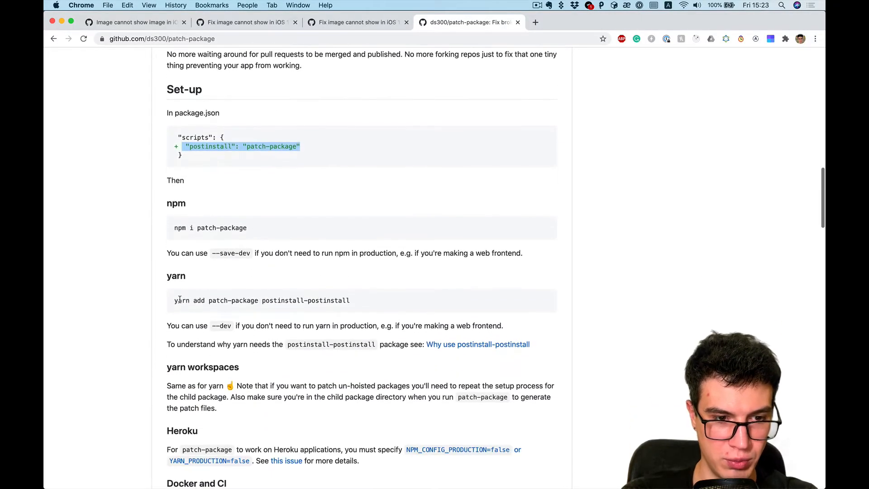
{"action": "double_click", "coordinate": [181, 300]}
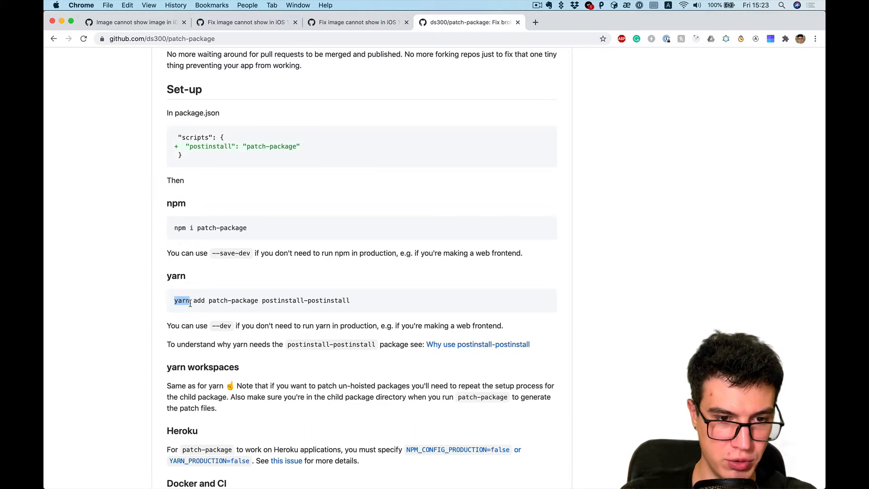
{"action": "left_click_drag", "start_coordinate": [174, 300], "coordinate": [350, 300]}
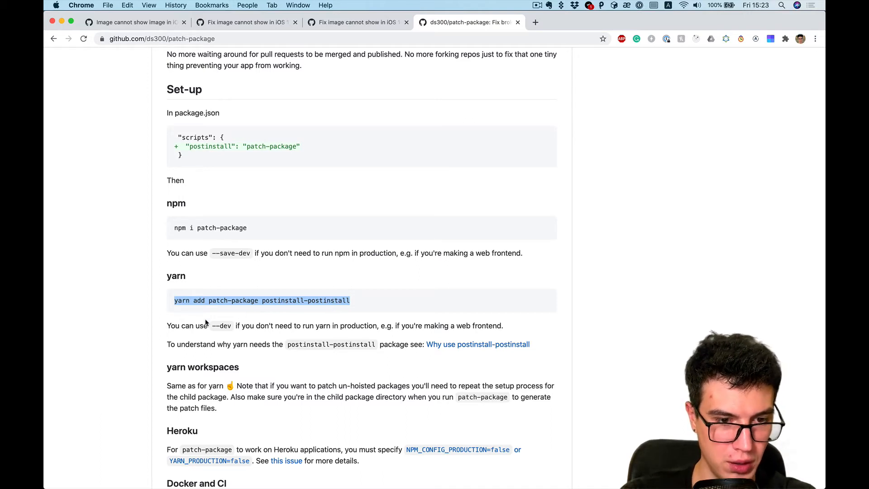
{"action": "key", "text": "cmd+c"}
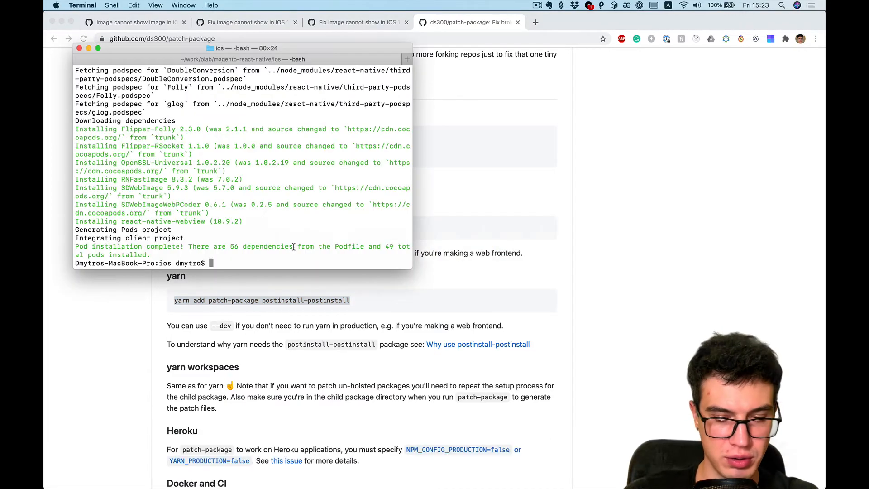
From the project root (cd ..), run yarn add -D patch-package postinstall-postinstall.
{"action": "type", "text": "cd .."}
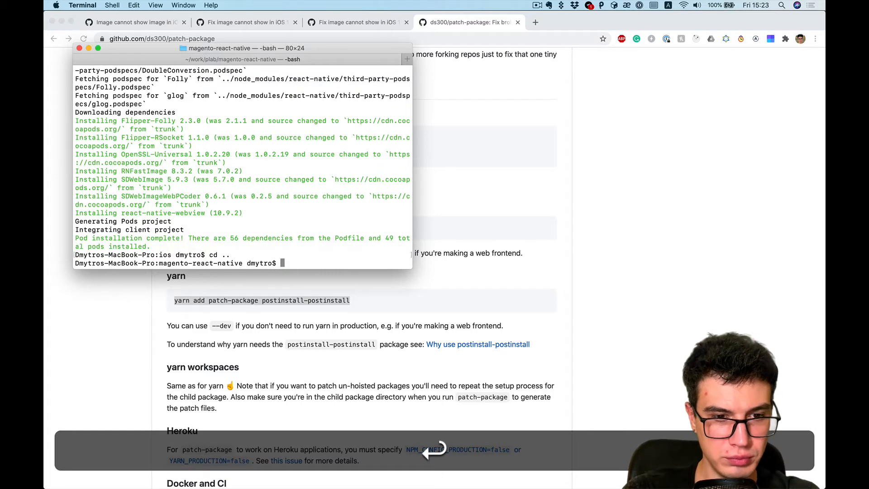
{"action": "type", "text": "yarn add patch-package postinstall-postinstall"}
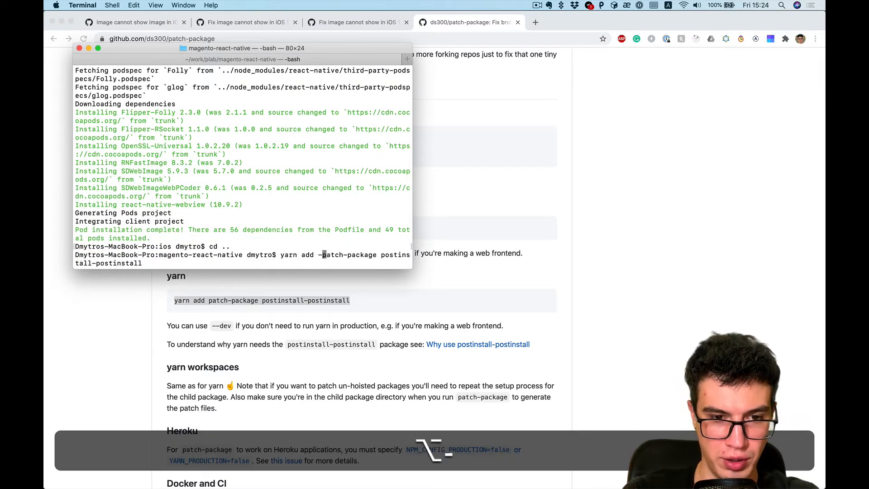
{"action": "type", "text": "D"}
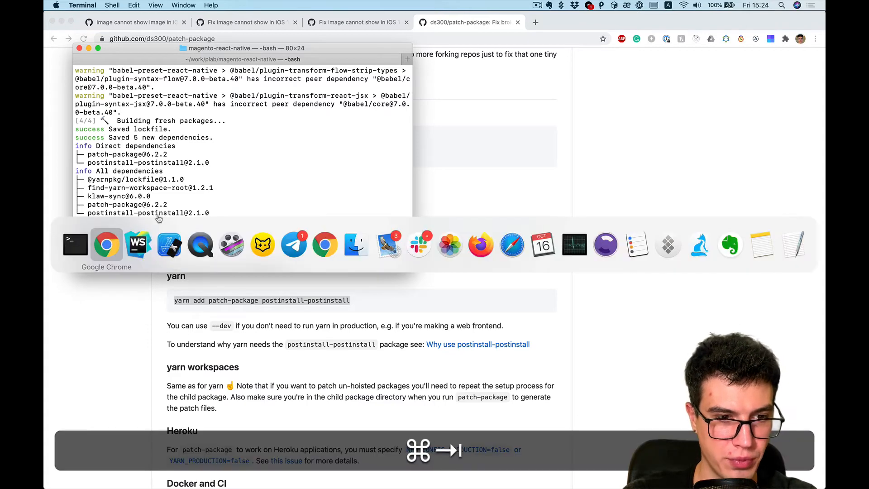
{"action": "key", "text": "cmd+tab"}
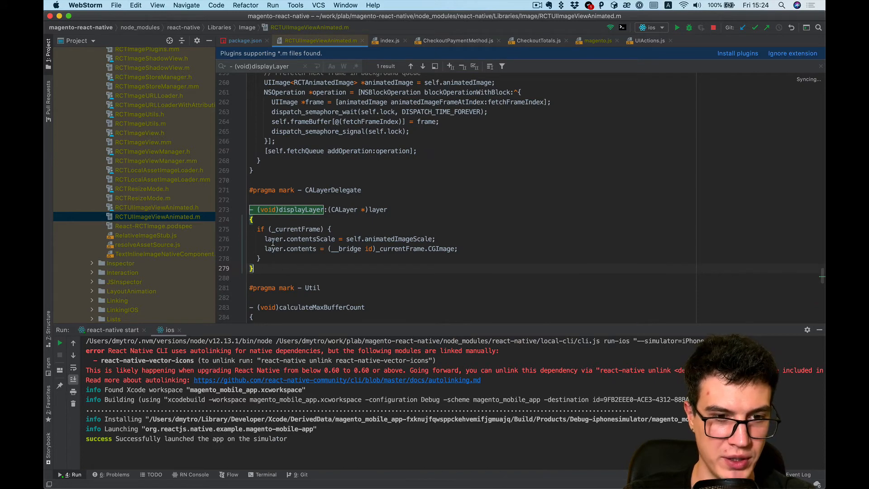
Undo in RCTUIImageViewAnimated.m to bring back the else { [super displayLayer:layer]; } block.
{"action": "key", "text": "cmd+tab"}
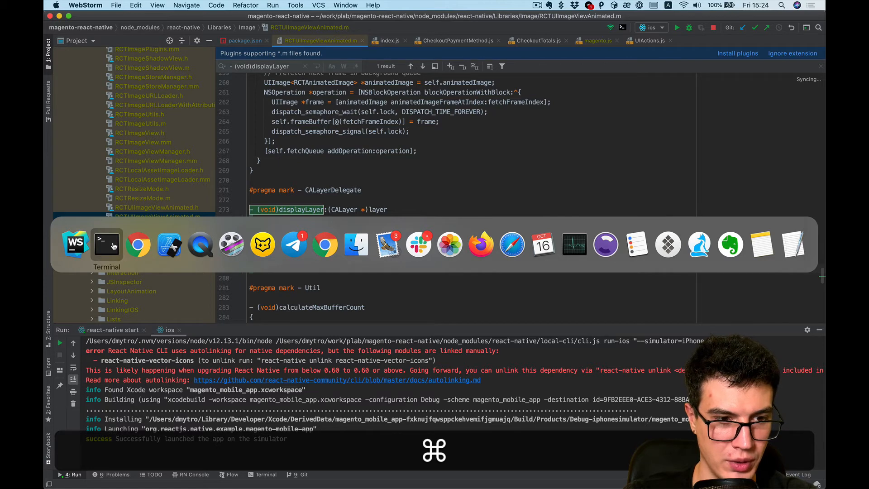
{"action": "key", "text": "cmd+z"}
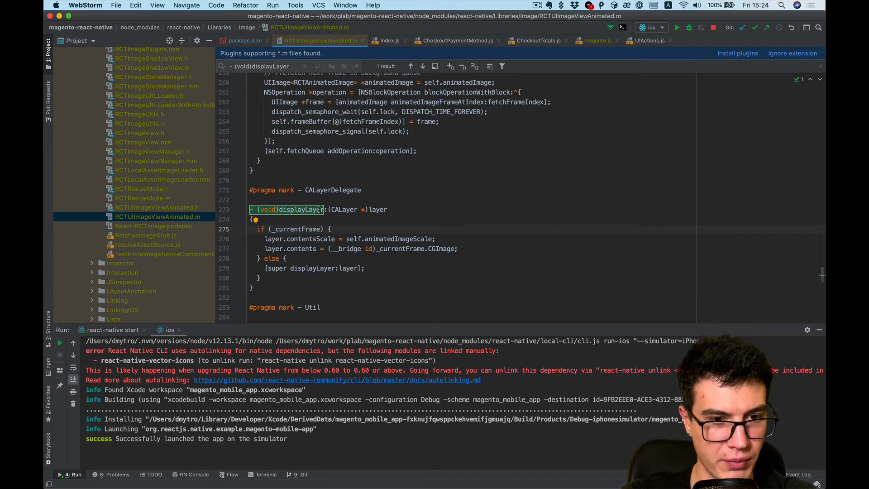
{"action": "key", "text": "cmd+tab"}
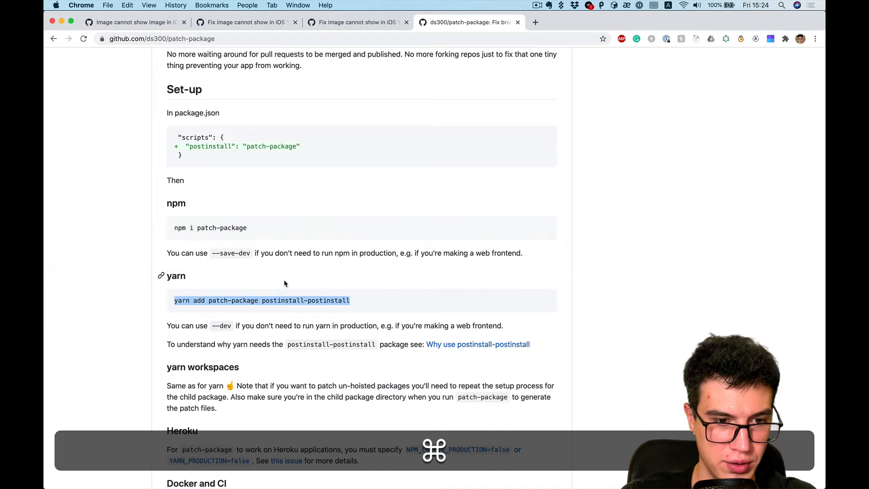
Read the patch-package 'Making patches' usage, select 'yarn' in the example, and return to Terminal.
{"action": "scroll", "scroll_direction": "down", "scroll_amount": 3}
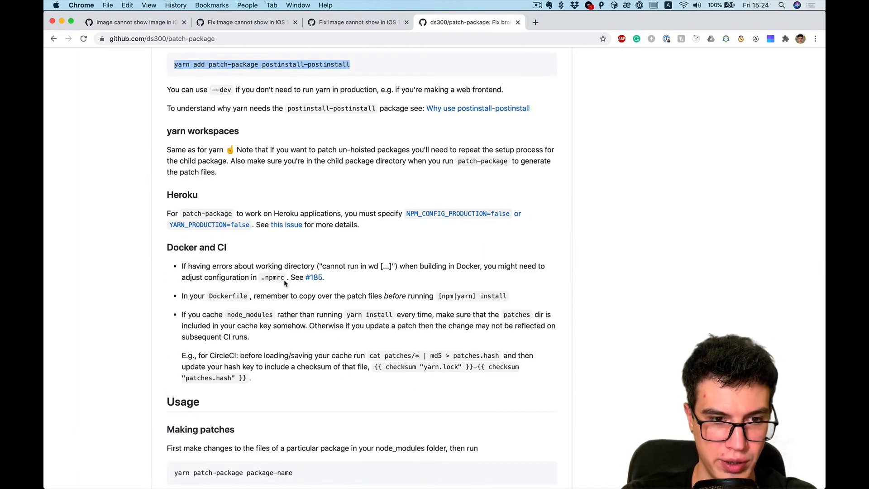
{"action": "scroll", "scroll_direction": "down", "scroll_amount": 3}
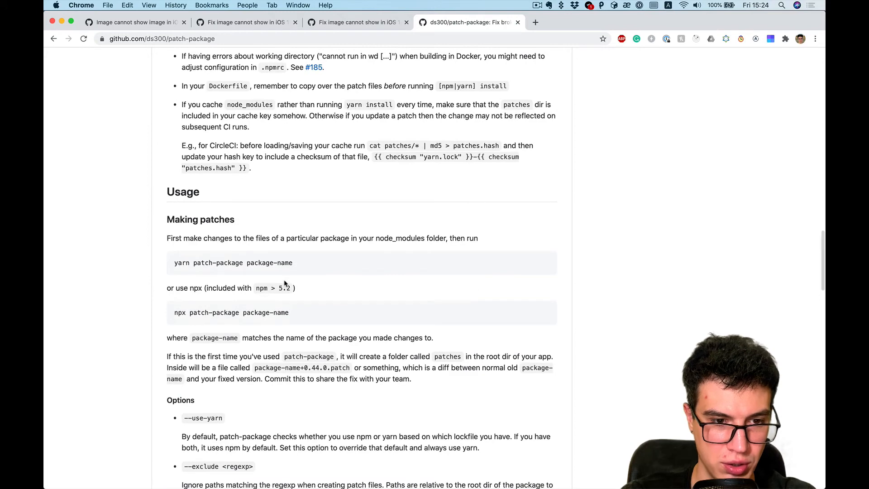
{"action": "double_click", "coordinate": [181, 262]}
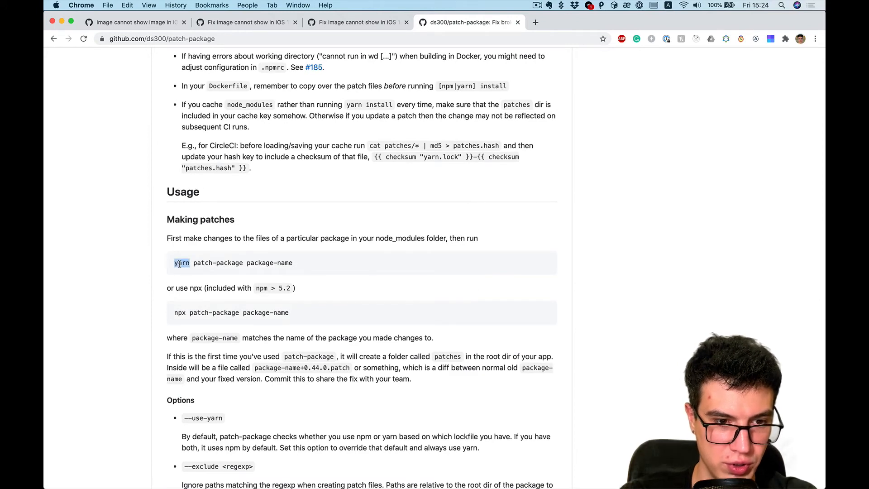
{"action": "key", "text": "cmd+tab"}
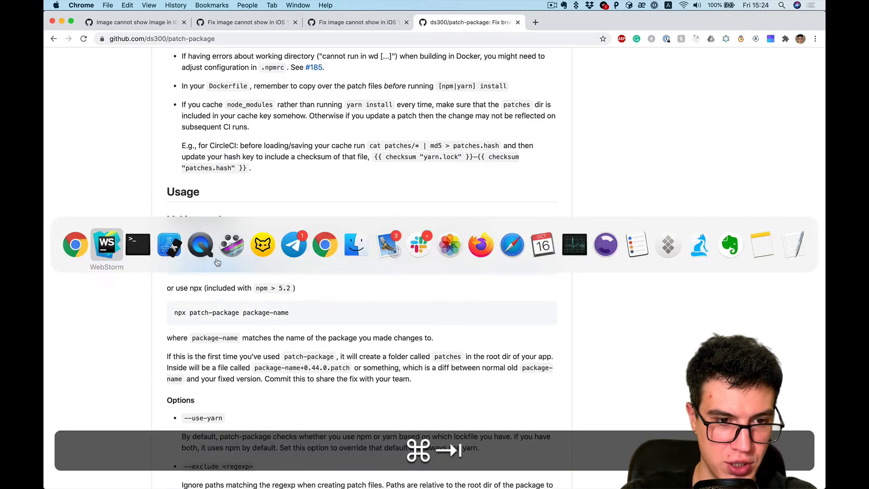
{"action": "left_click", "coordinate": [138, 244]}
{"action": "type", "text": "yarn patch-package --use-yarn react-native"}
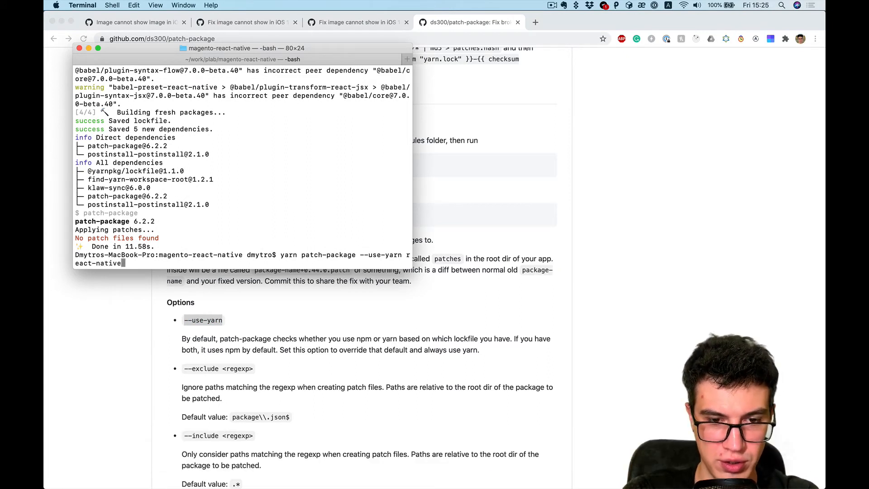
Run yarn patch-package --use-yarn react-native to create patches/react-native+0.62.2.patch.
{"action": "key", "text": "enter"}
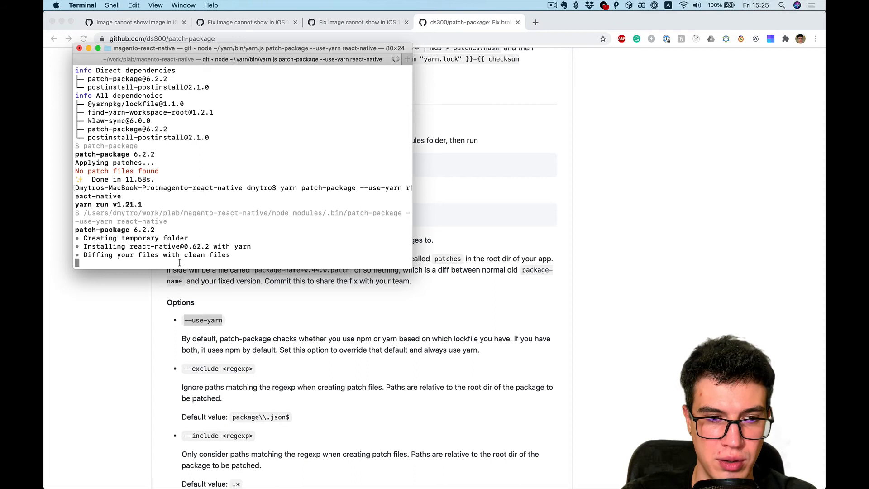
{"action": "double_click", "coordinate": [140, 246]}
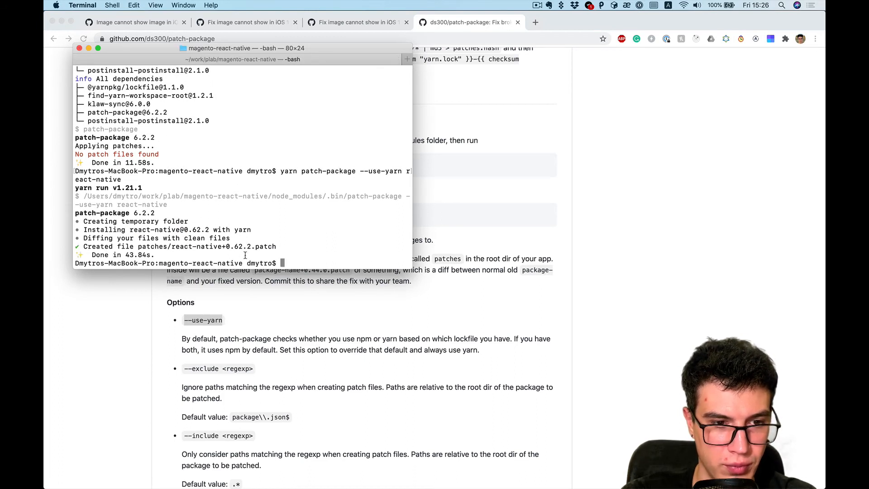
{"action": "key", "text": "cmd+tab"}
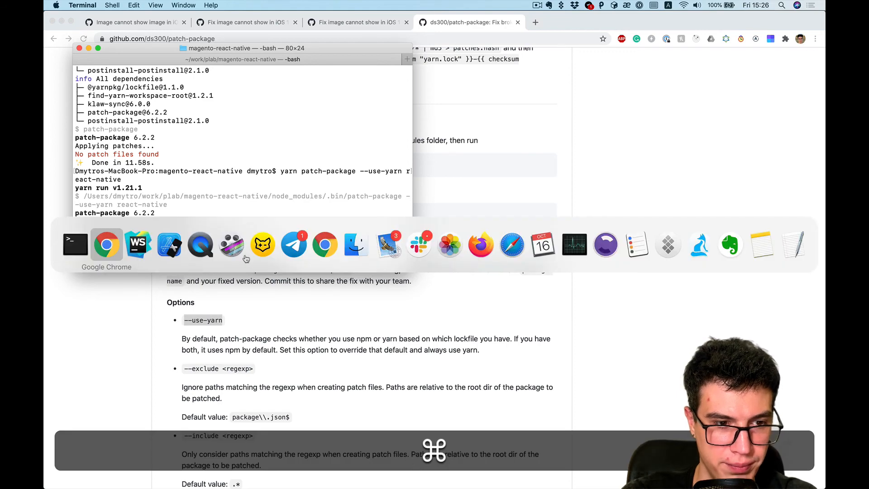
In WebStorm, expand the patches folder to show react-native+0.62.2.patch.
{"action": "left_click", "coordinate": [138, 244]}
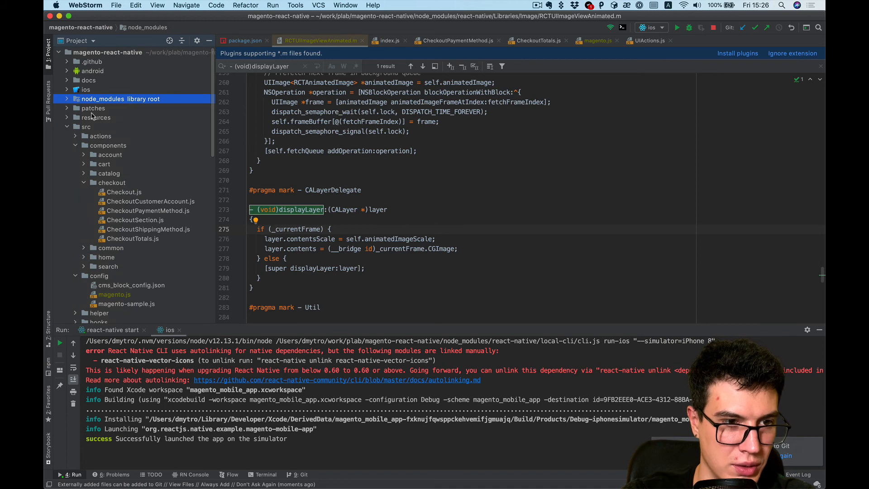
{"action": "left_click", "coordinate": [93, 107]}
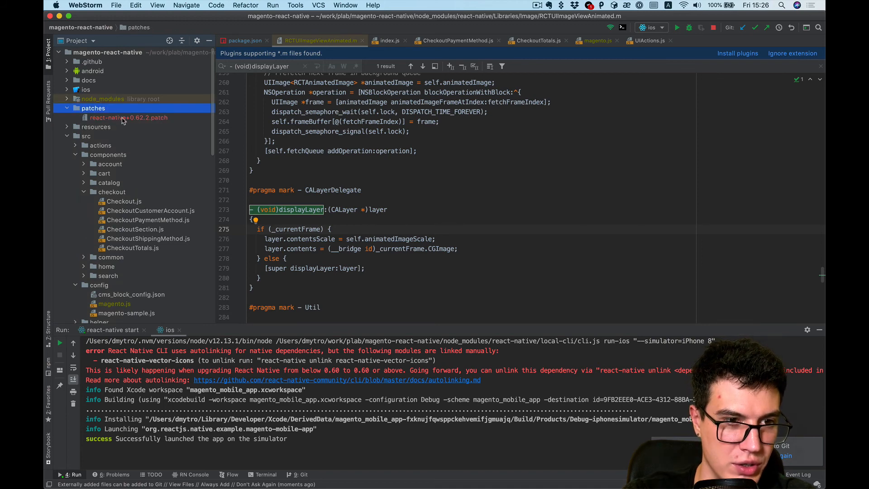